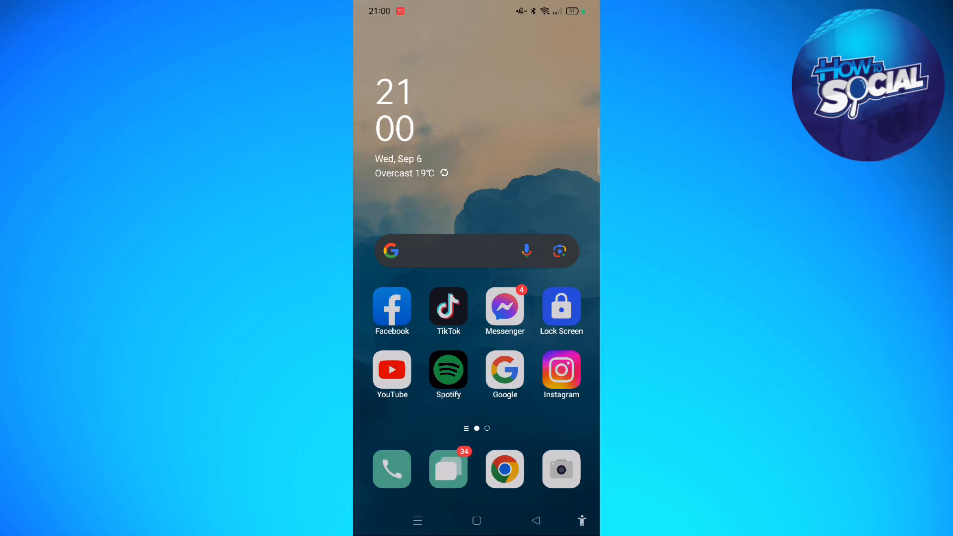
# Move to the home screen's second page showing Settings and Play Store.
pyautogui.hscroll(-3)
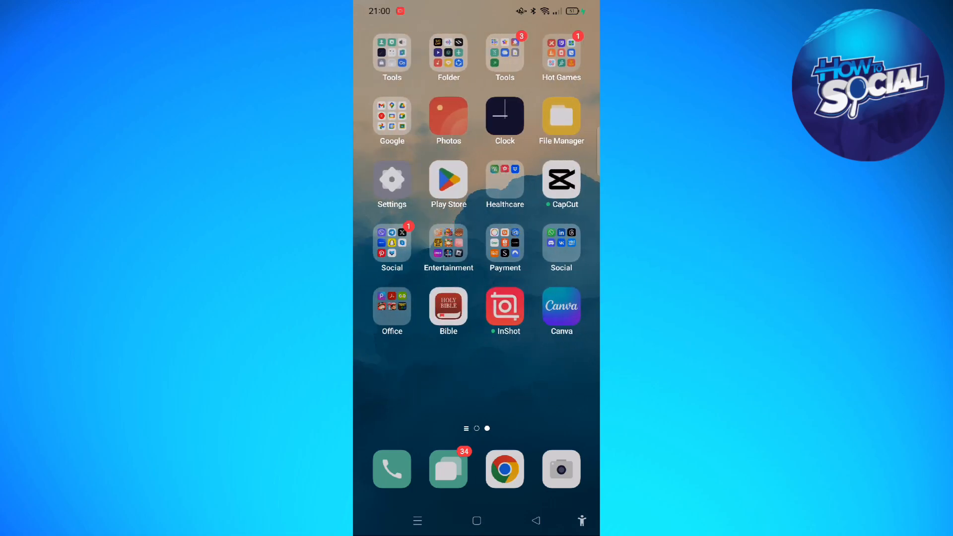
# Reach the App list under App management, listing installed apps from Calculator to Contacts.
pyautogui.click(392, 180)
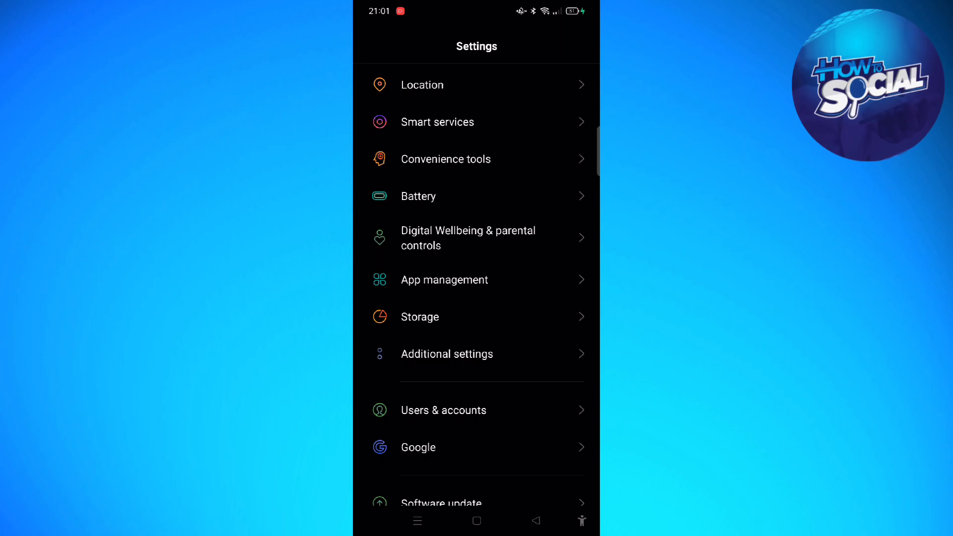
pyautogui.click(445, 280)
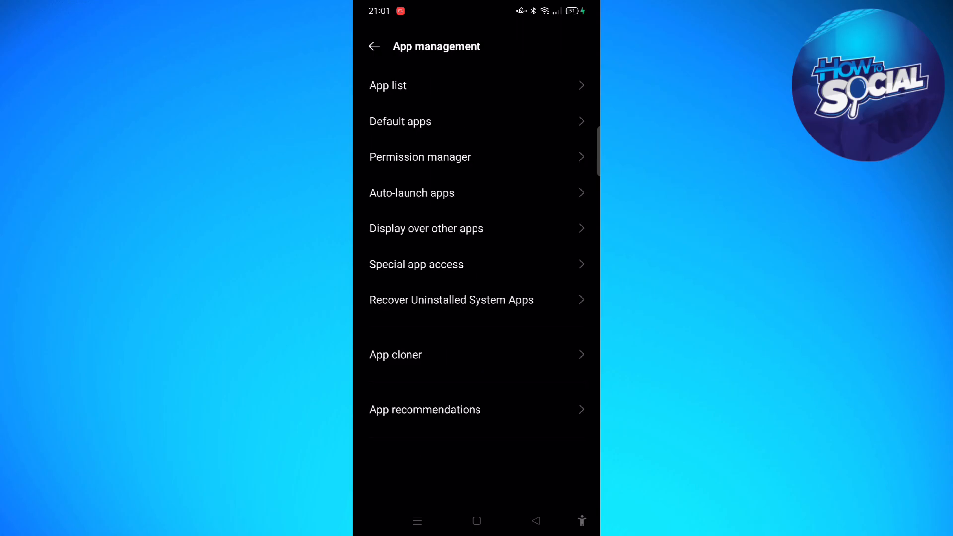
pyautogui.click(389, 85)
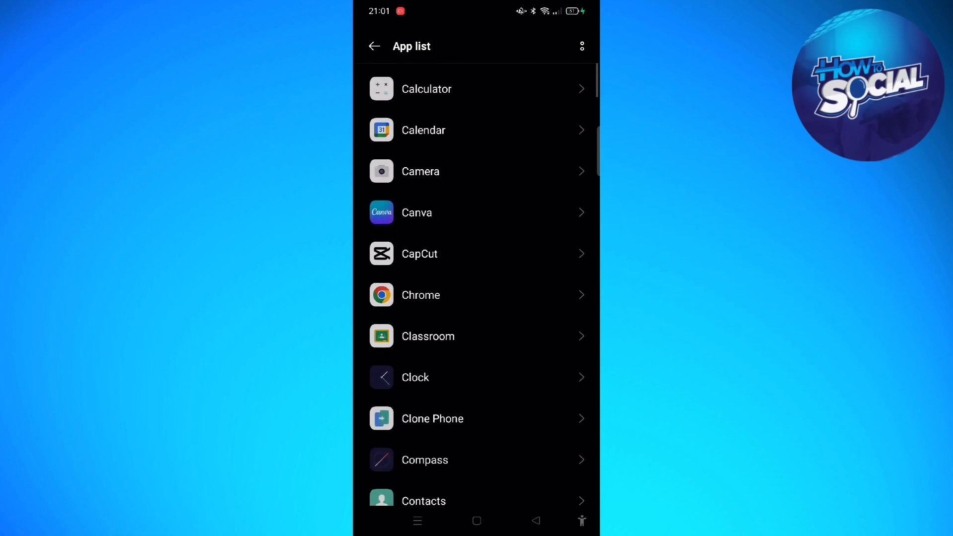
# Filter the App list with the search "google pla" so Google Play services and Play Store appear.
pyautogui.scroll(-3)
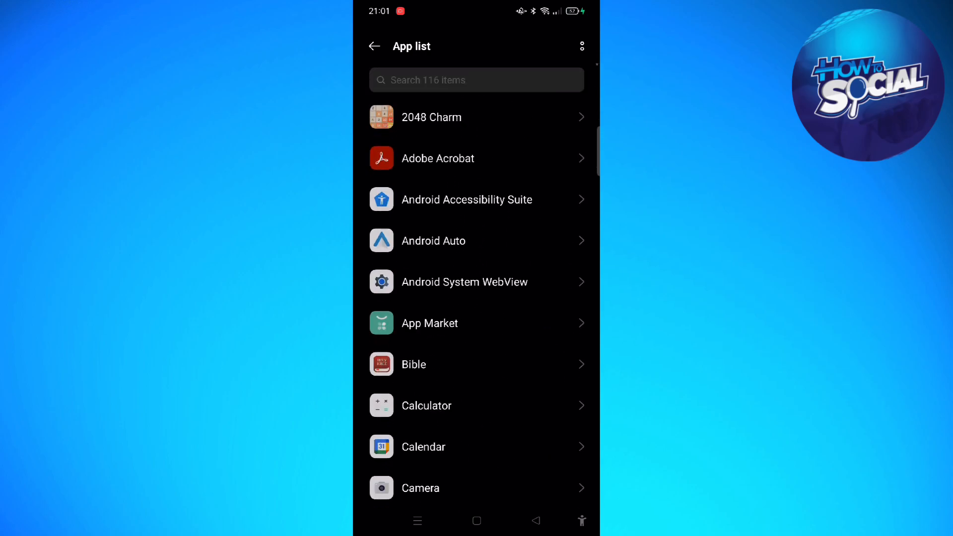
pyautogui.write('google pla')
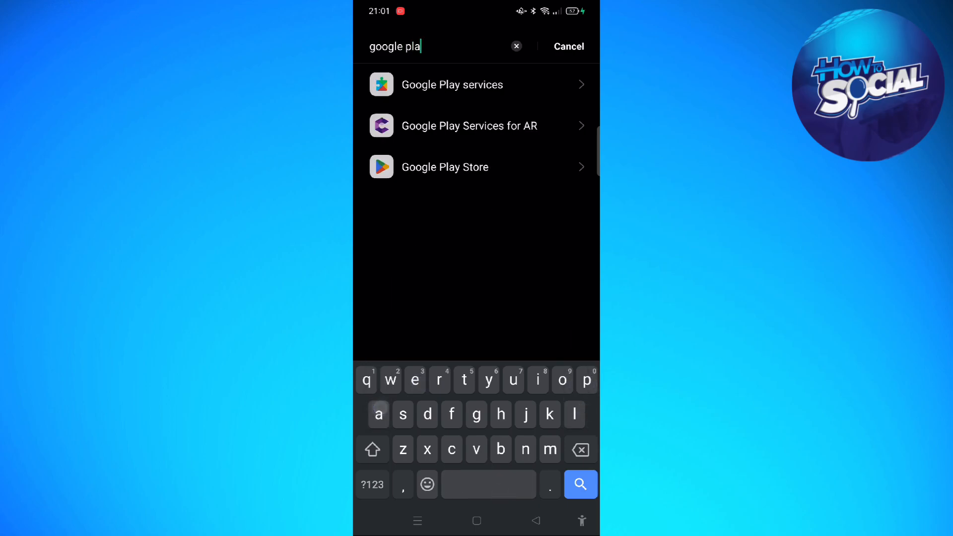
# Show Google Play services' notification categories and browse down toward the Cast channel.
pyautogui.click(452, 85)
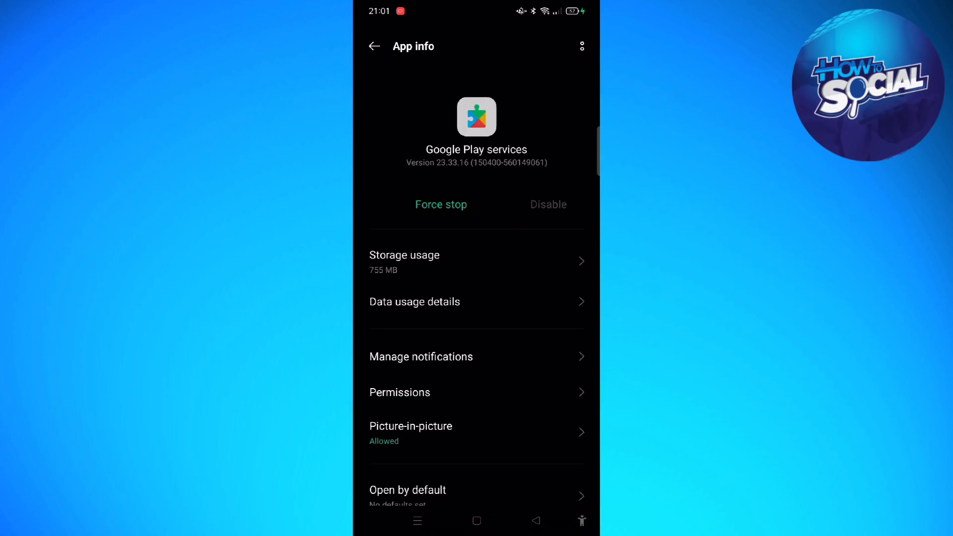
pyautogui.scroll(-3)
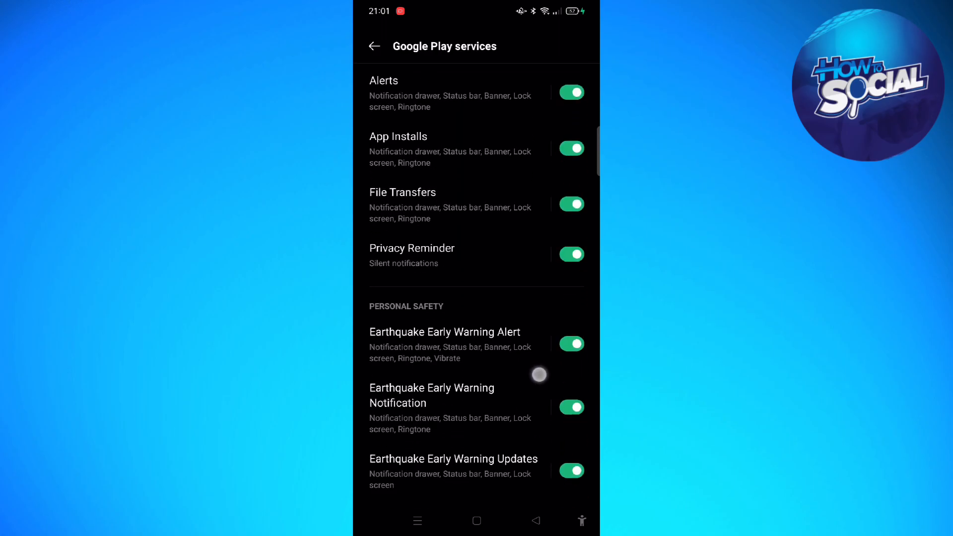
pyautogui.scroll(-3)
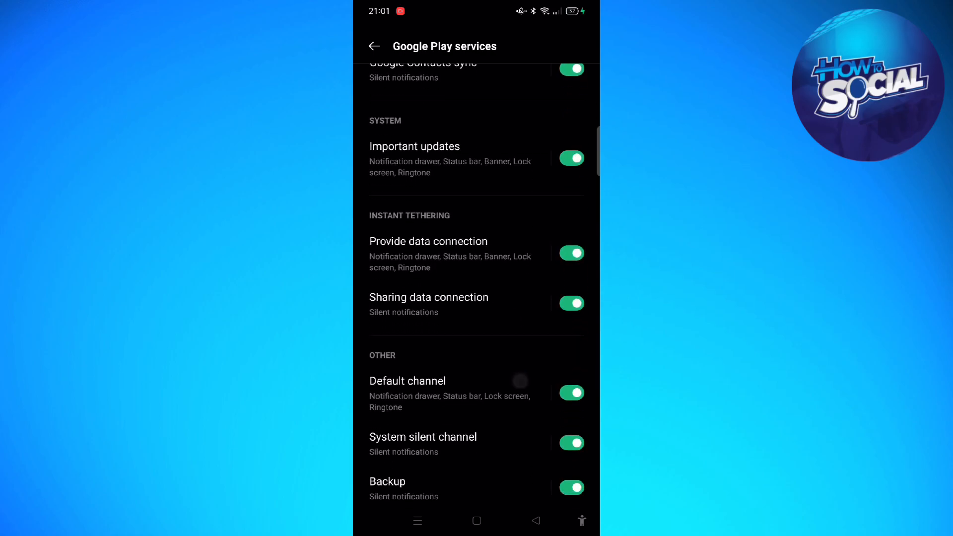